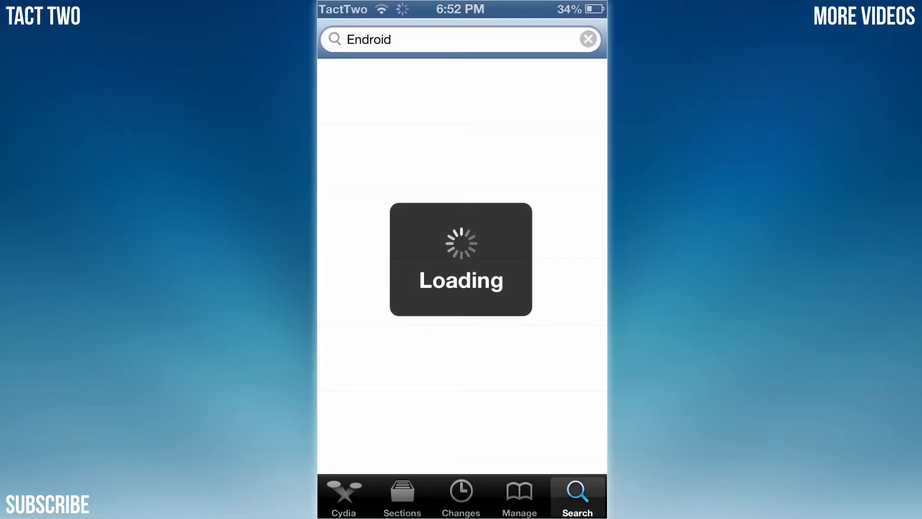
click(519, 495)
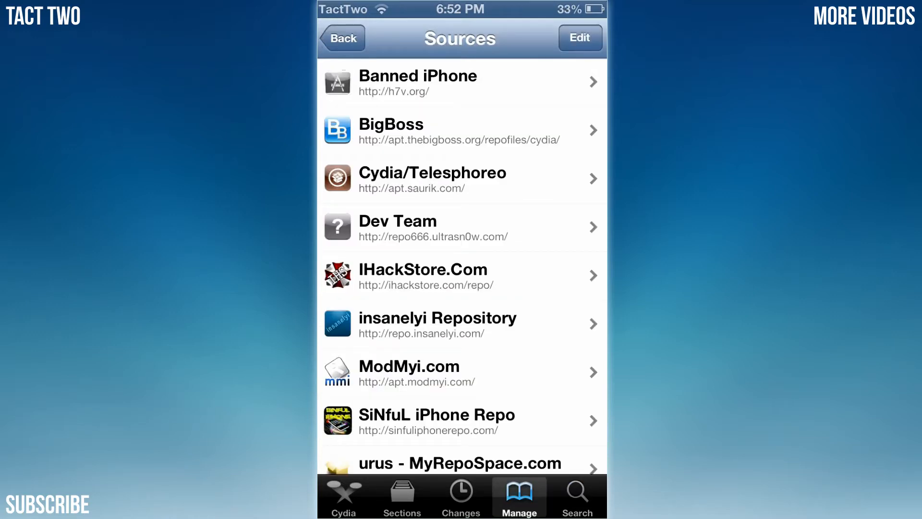
click(343, 38)
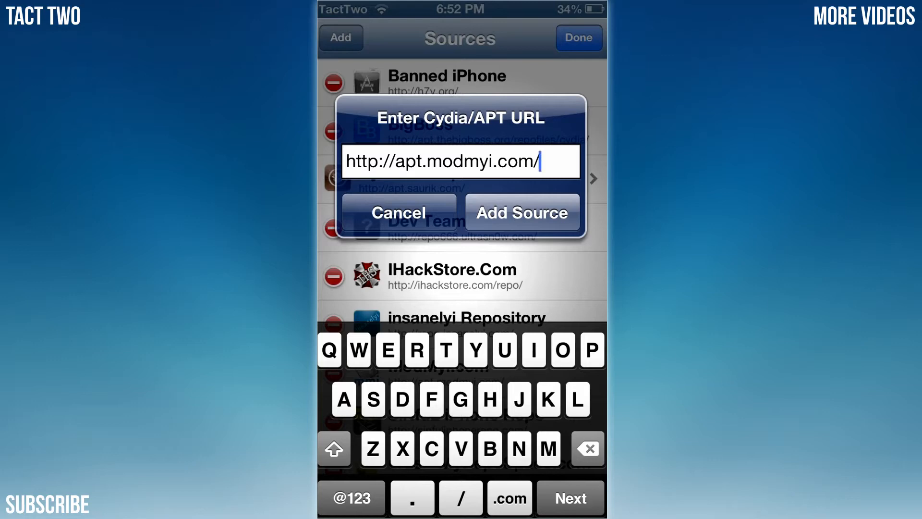
click(521, 212)
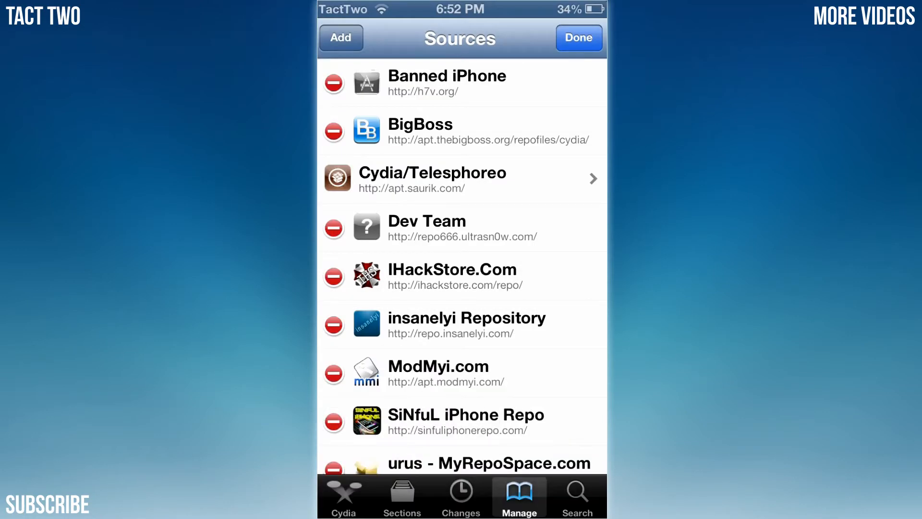
click(577, 38)
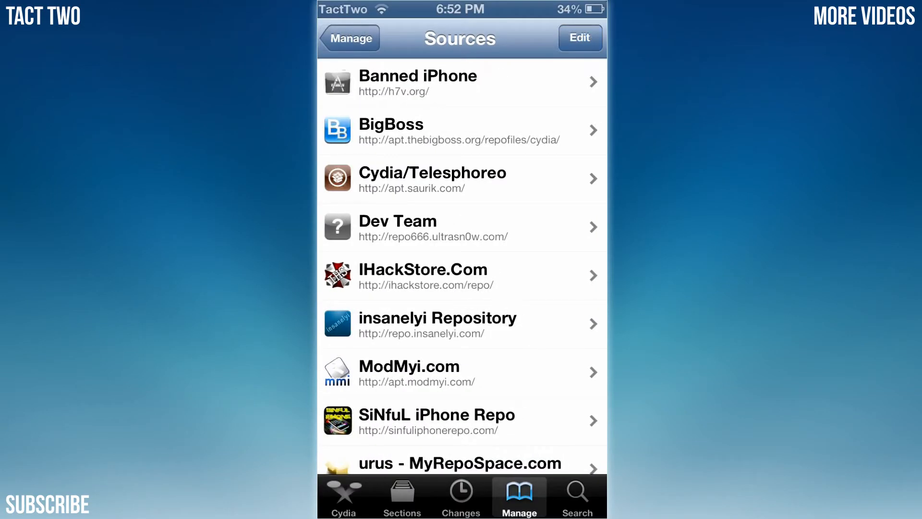
Search Cydia for 'Dreamboa' and check which of the five DreamBoard results is installed
click(576, 496)
text(D)
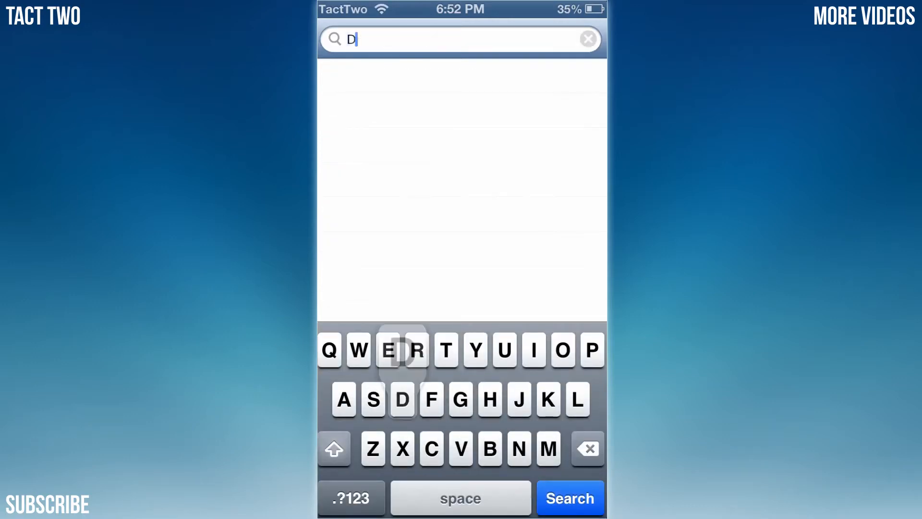
text(reamboat)
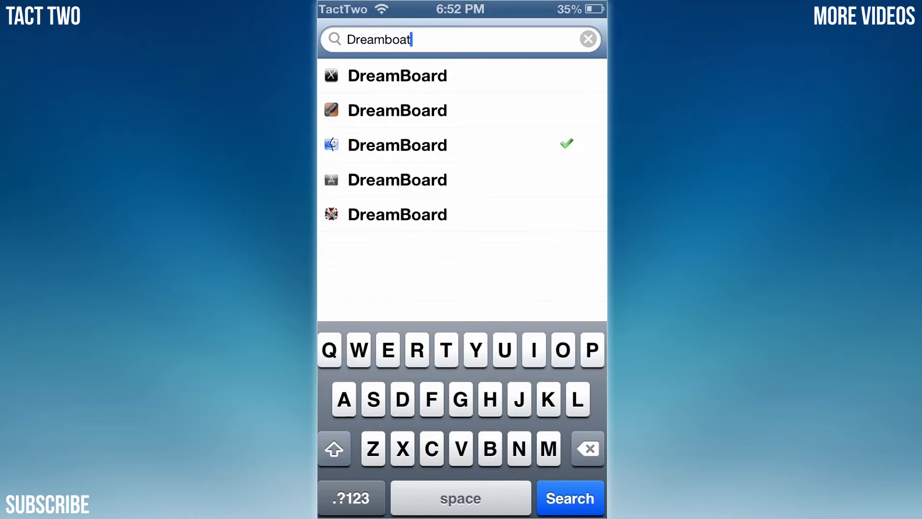
click(586, 449)
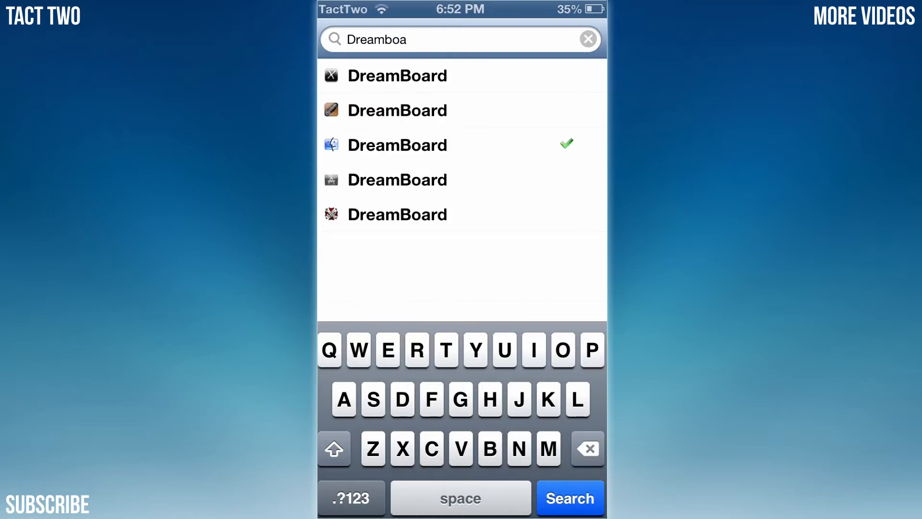
click(397, 145)
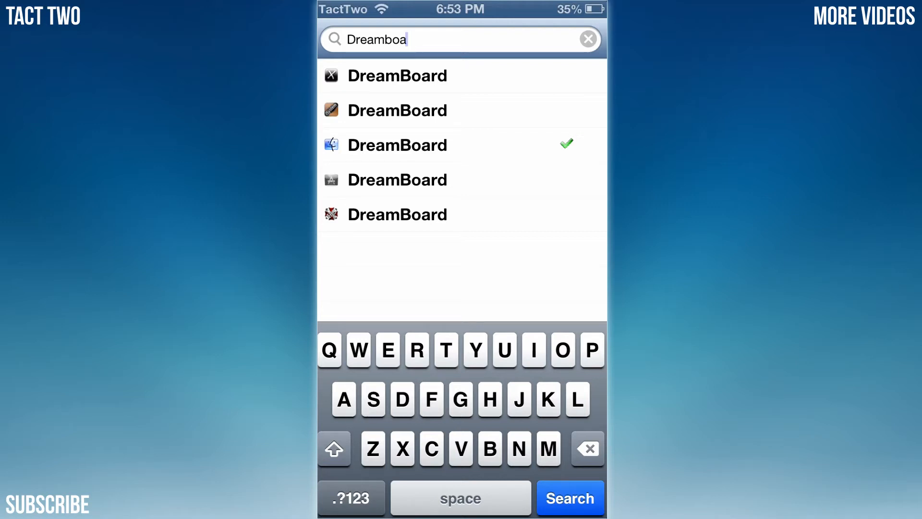
Search for 'Endro', confirm Endroid Widescreen is installed, and return to the home screen
click(587, 39)
text(Endroi)
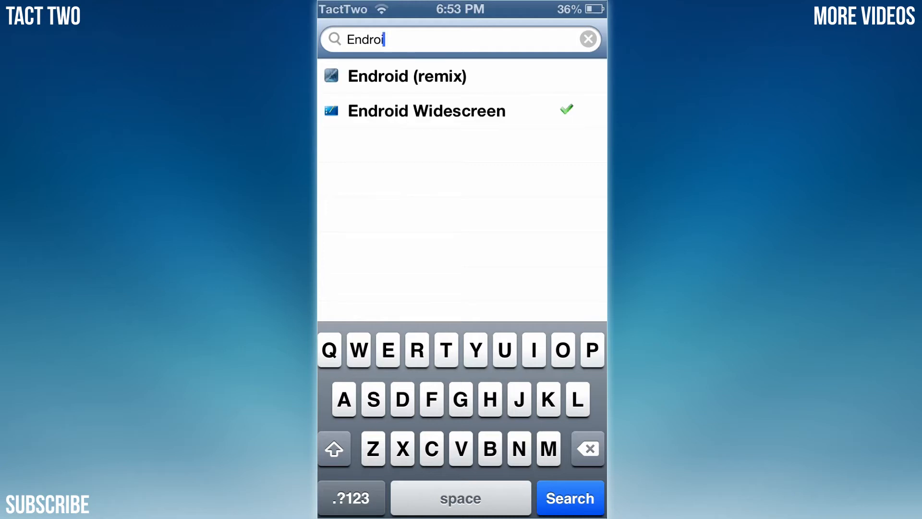
click(426, 110)
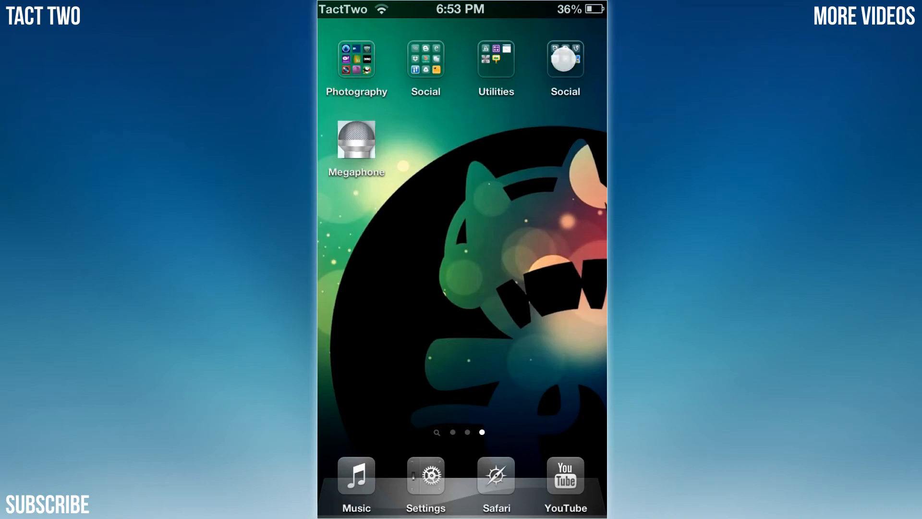
Launch DreamBoard, dismiss the Endroid options, and apply the Endroid Widescreen theme
click(564, 58)
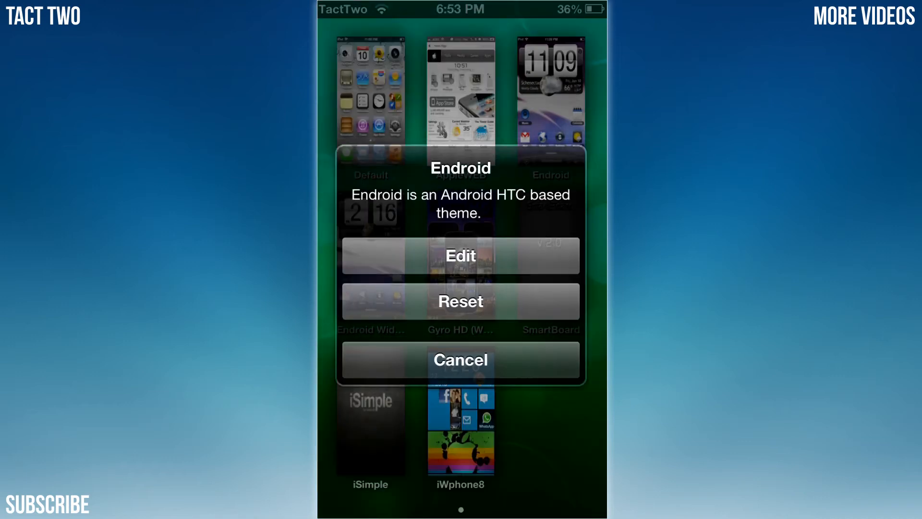
click(461, 359)
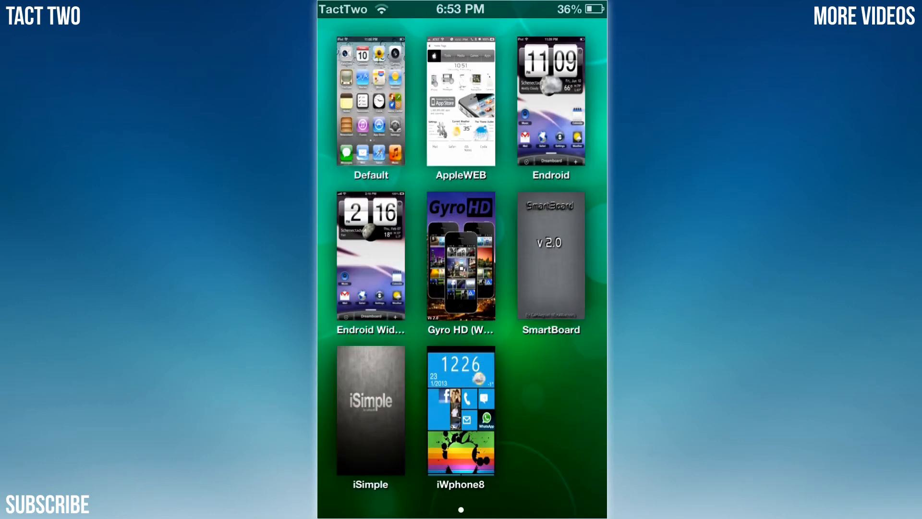
click(370, 257)
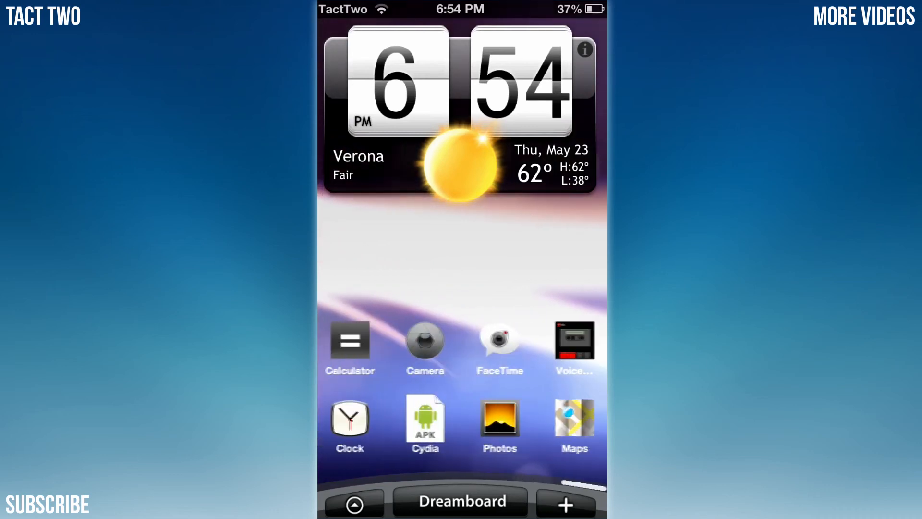
Swipe to the home screen page with Music, Calendar, Mail, Safari, Settings and Weather
scroll(left, 3)
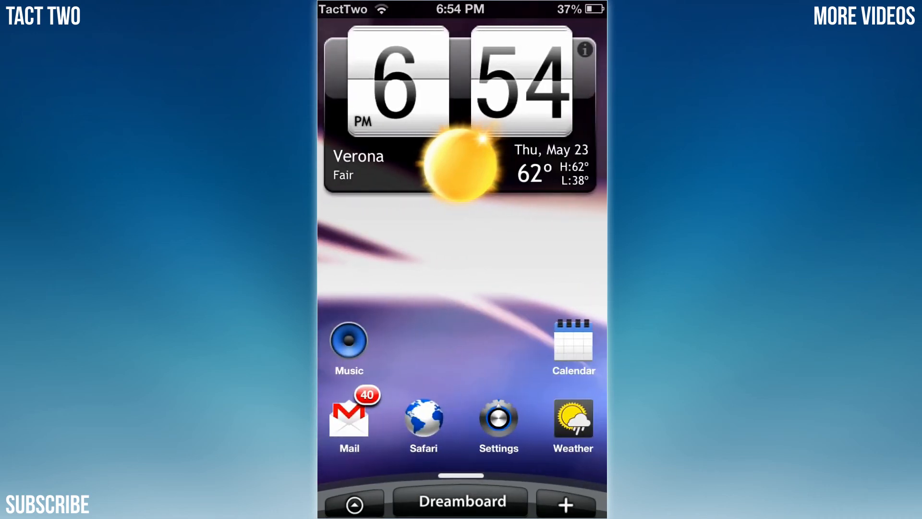